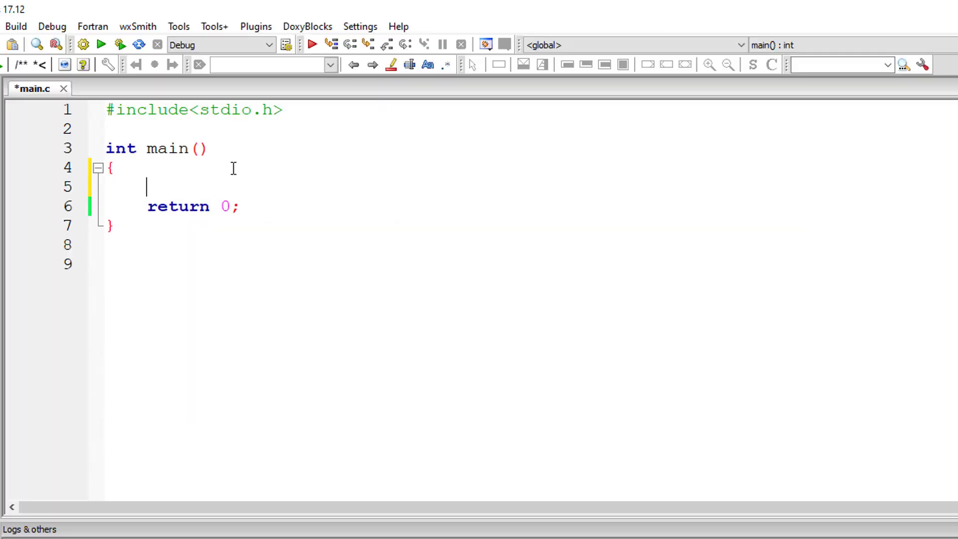
Step: Declare int a and add printf lines reporting sizeof(a) and sizeof(int), then save
text(int a;)
text(pri)
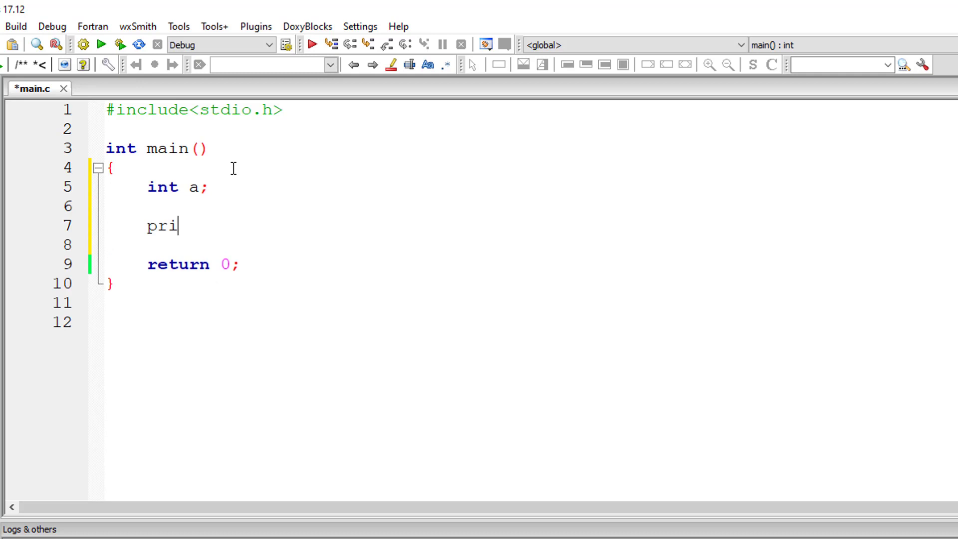
text(ntf("Si")
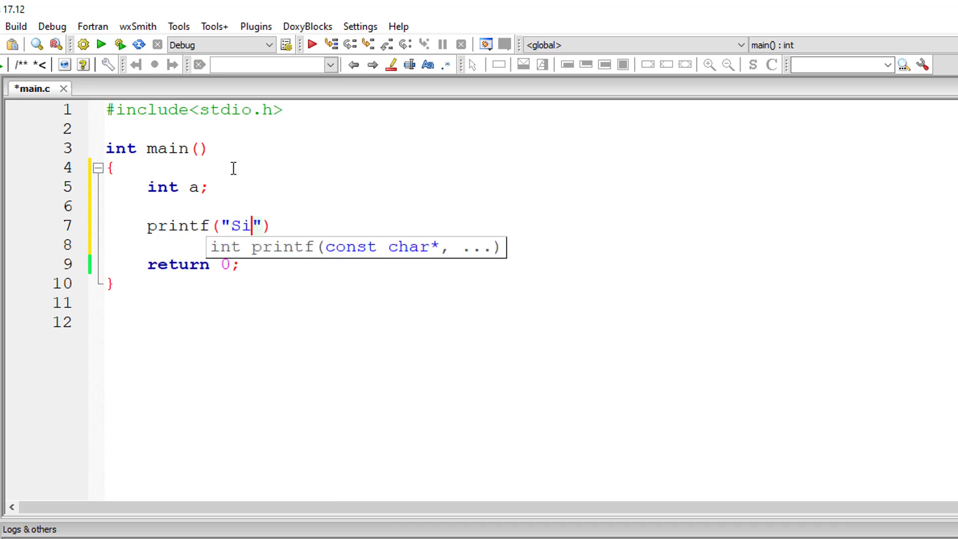
text(ze of a integer)
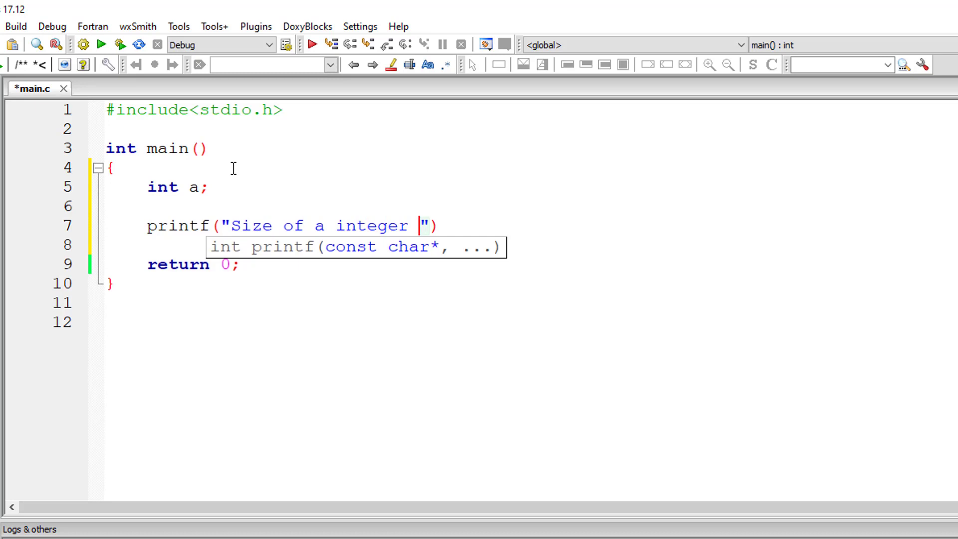
text(is %)
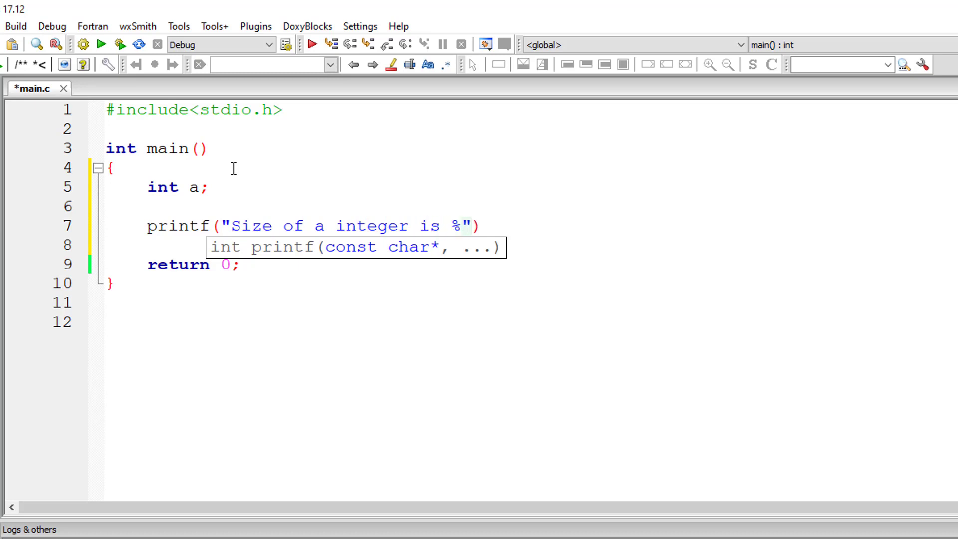
text(d\n)
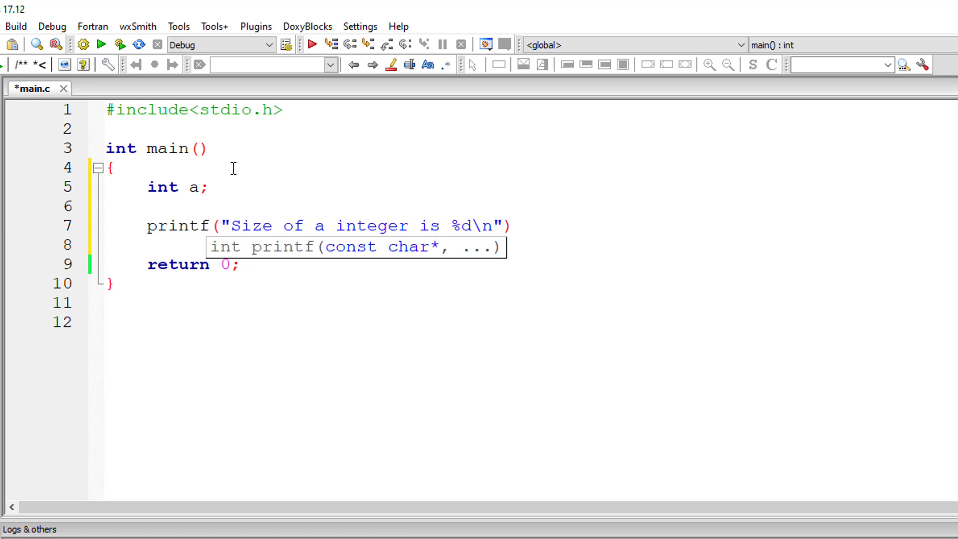
text(, sizeof)
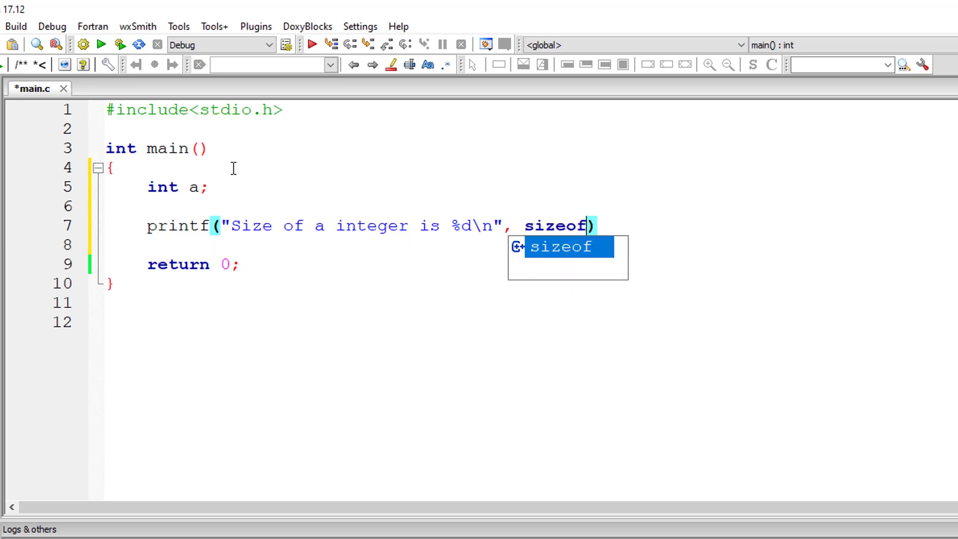
text((a)
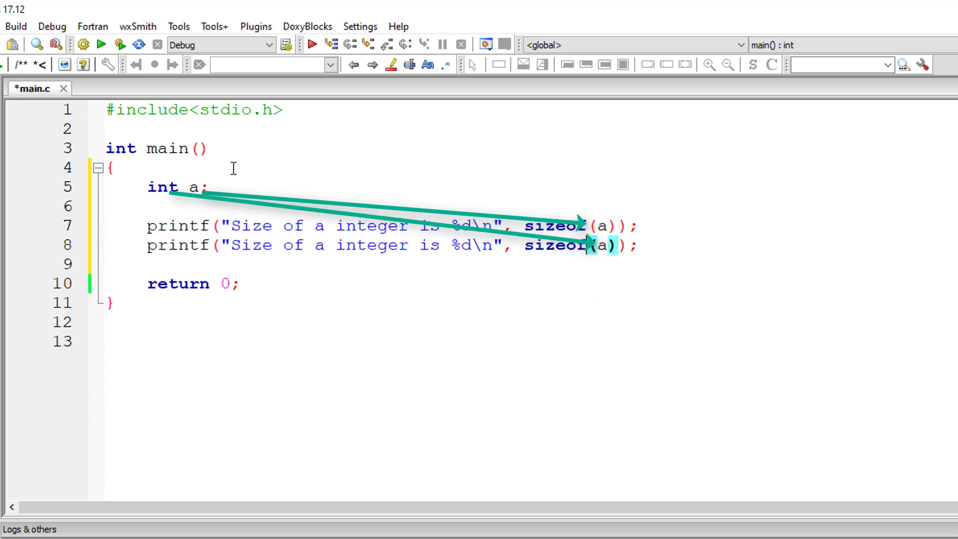
text(int)
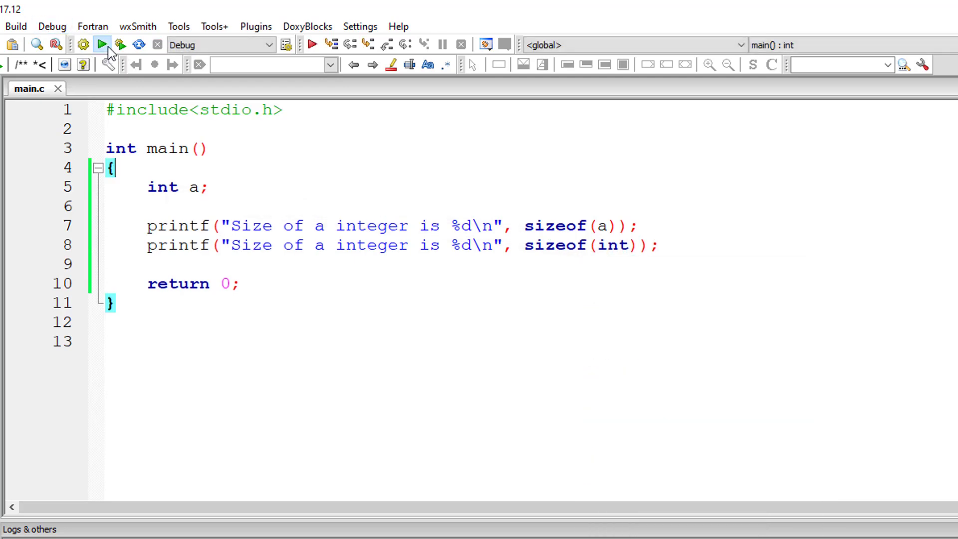
Step: Rework the lines to print sizeof(char), sizeof(a) and sizeof(float) with character, integer and float labels, then build and run
click(102, 44)
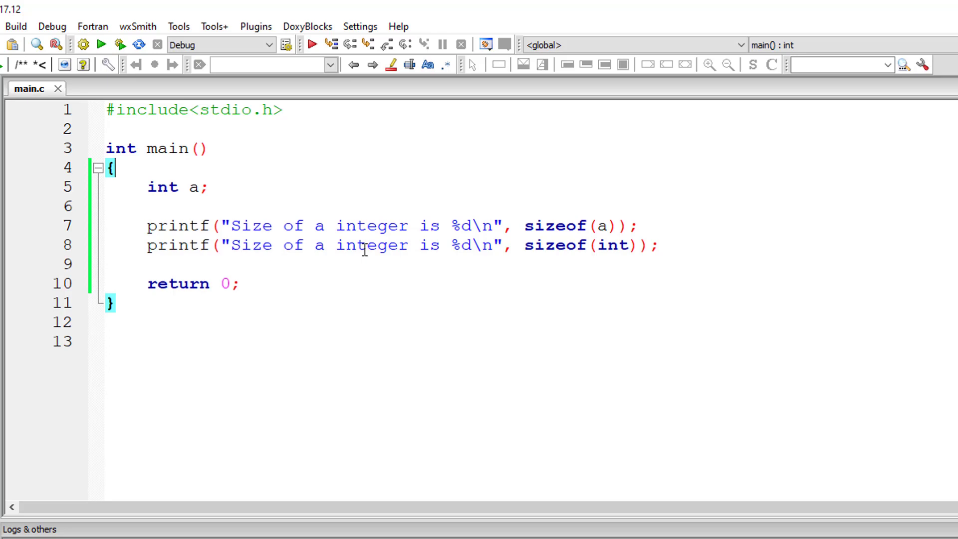
text(flo)
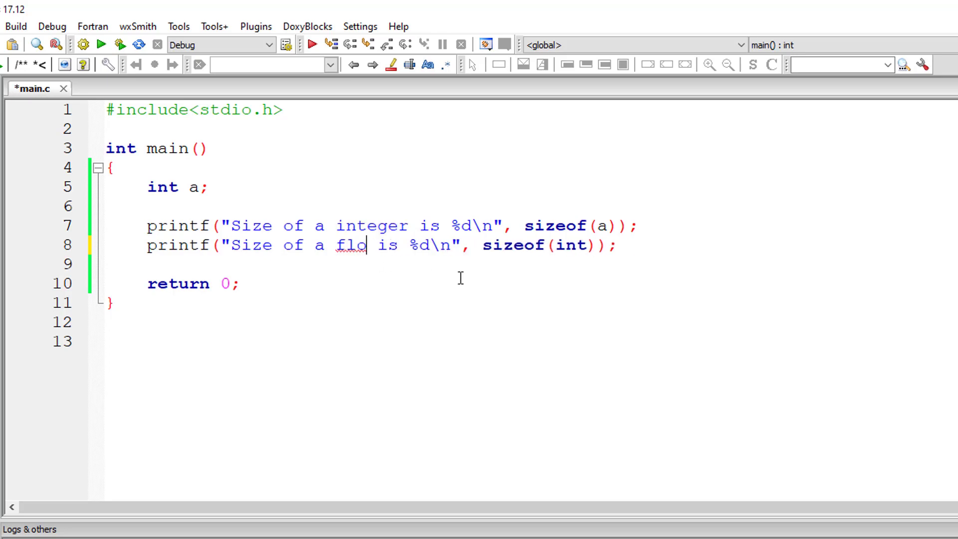
text(at)
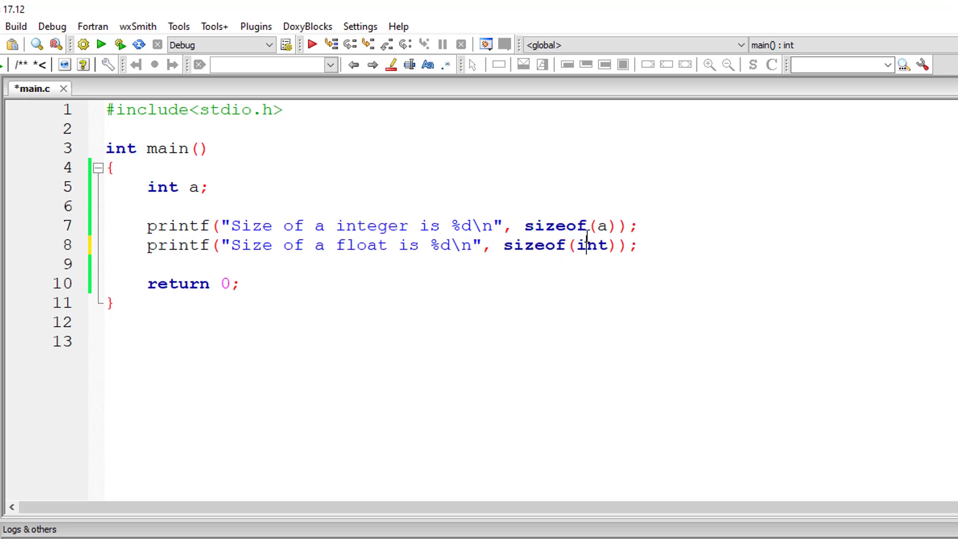
text(float)
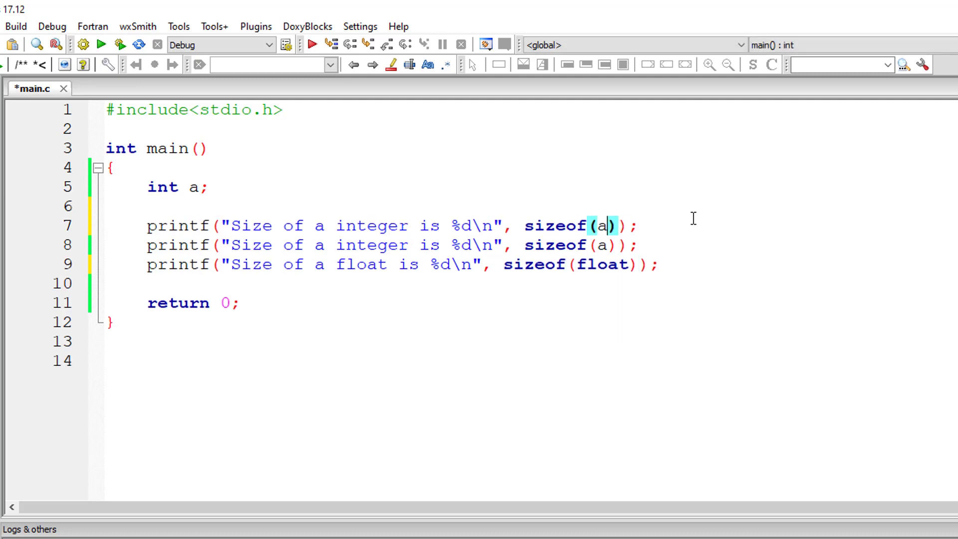
text(char)
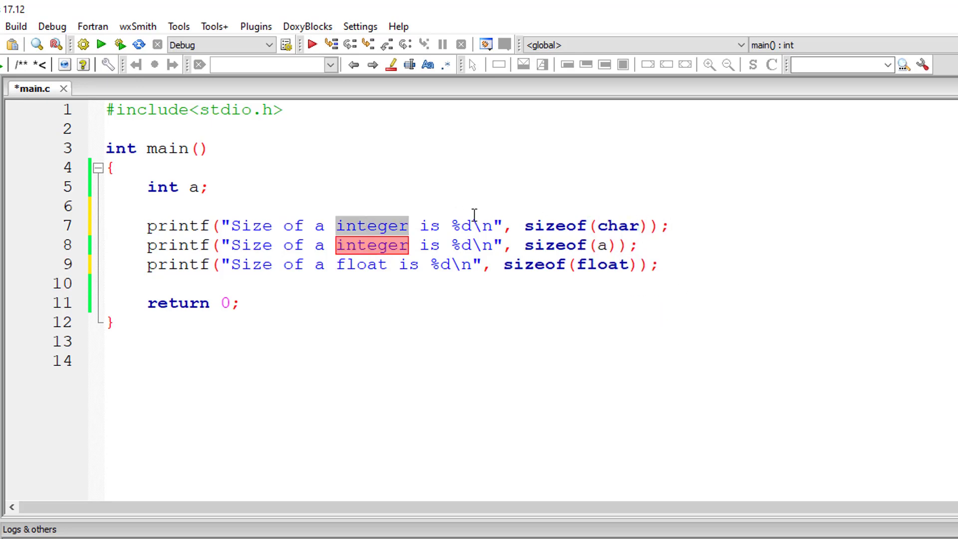
text(characte)
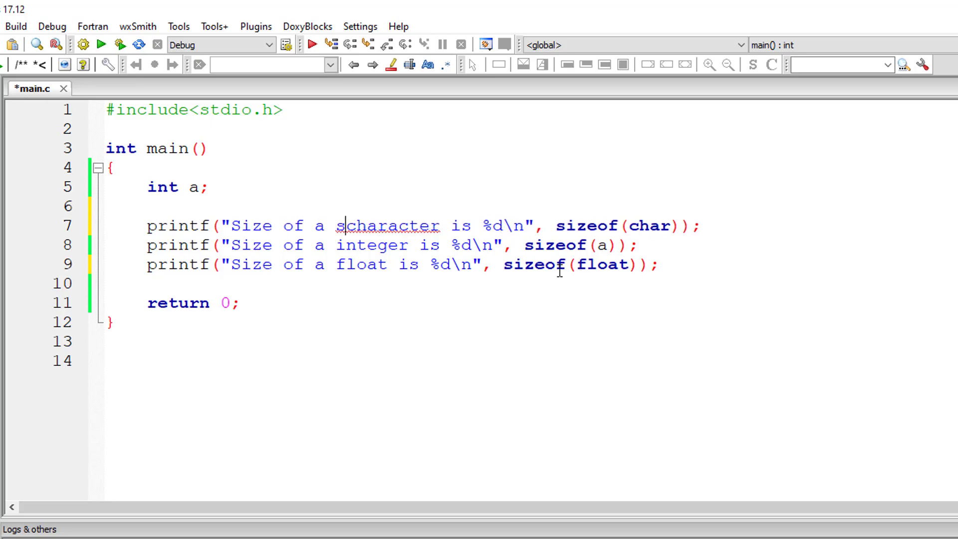
text(ingle)
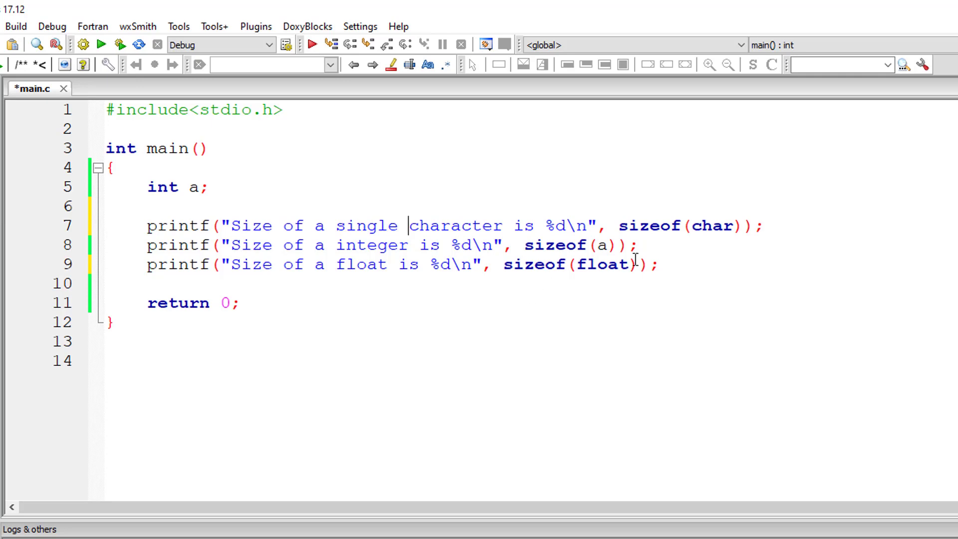
click(102, 44)
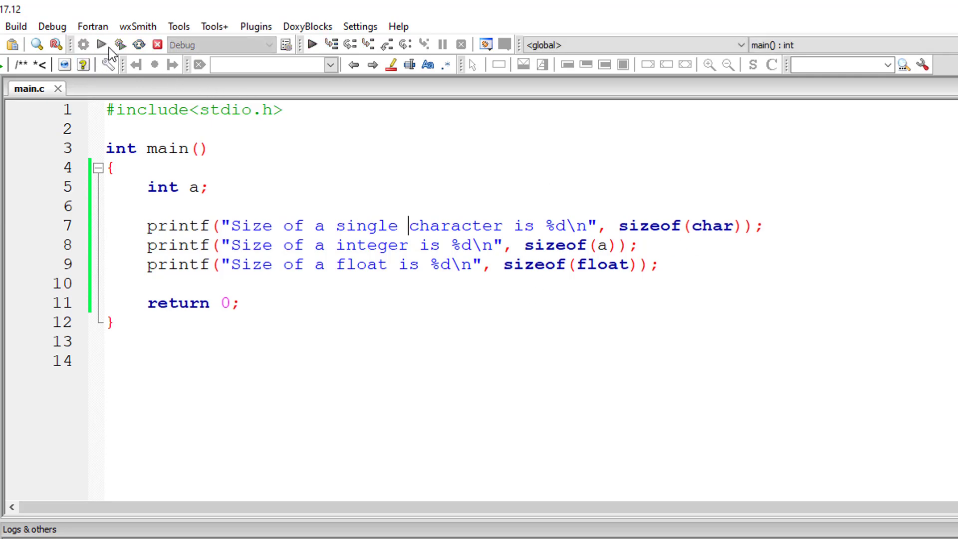
Step: Run the program (sizes 1, 4, 4), then declare char s and select char in the first sizeof to replace it with s
click(102, 44)
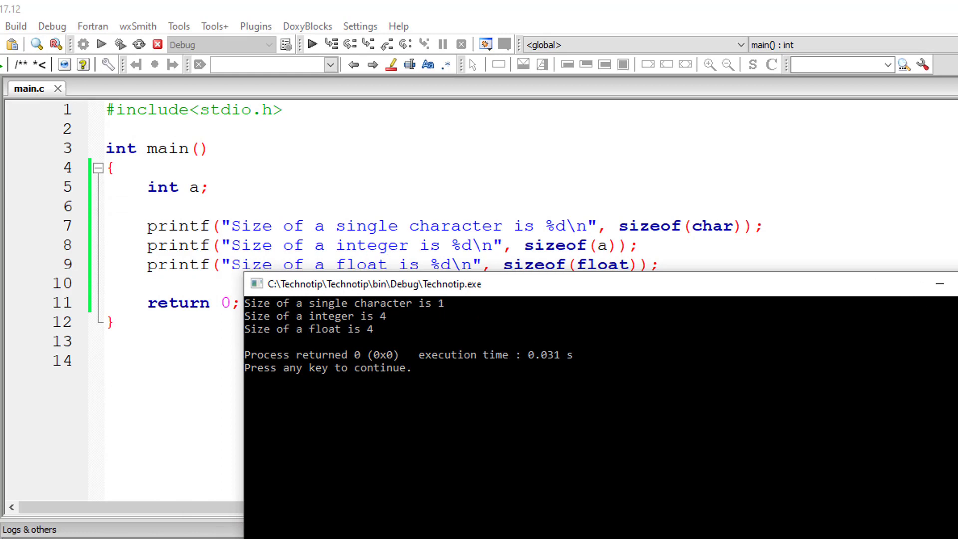
text(c)
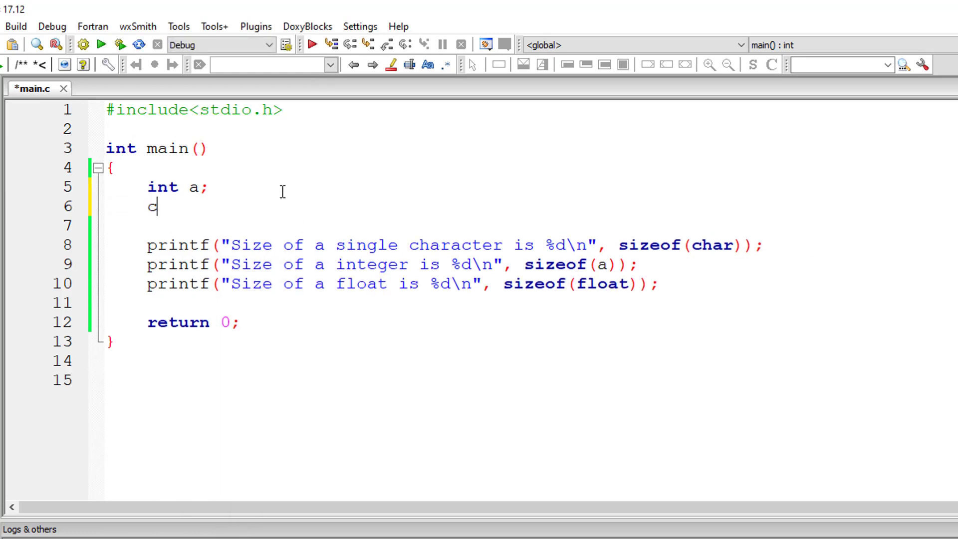
text(har)
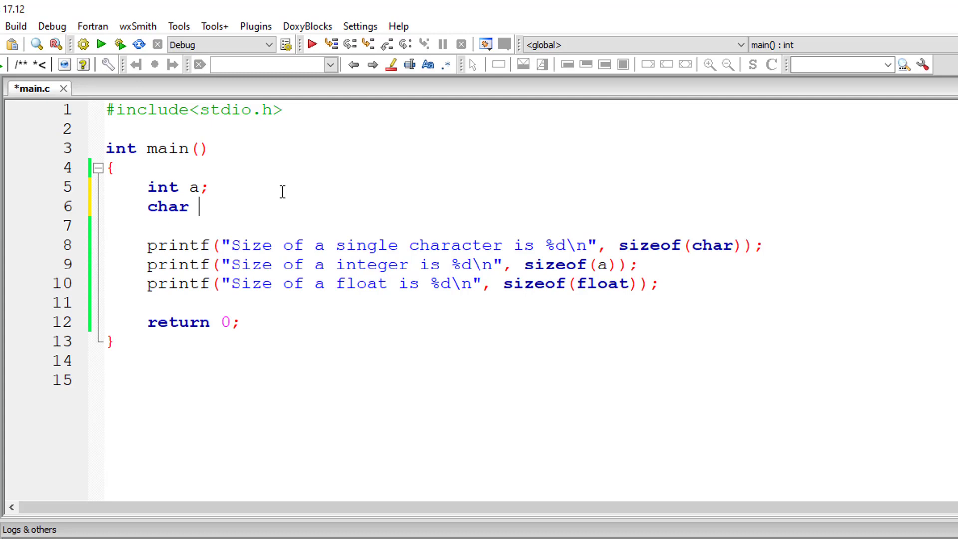
text(s;)
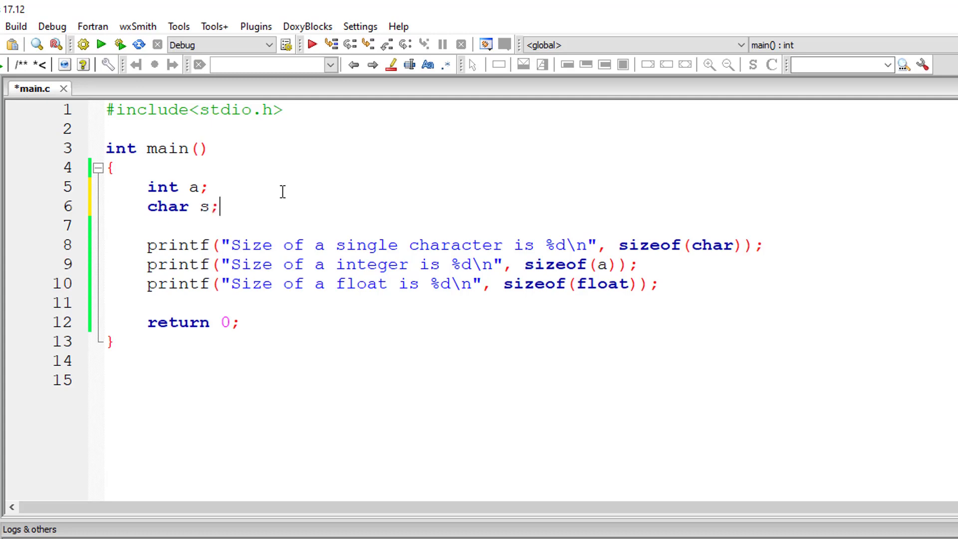
double_click(713, 246)
text(s)
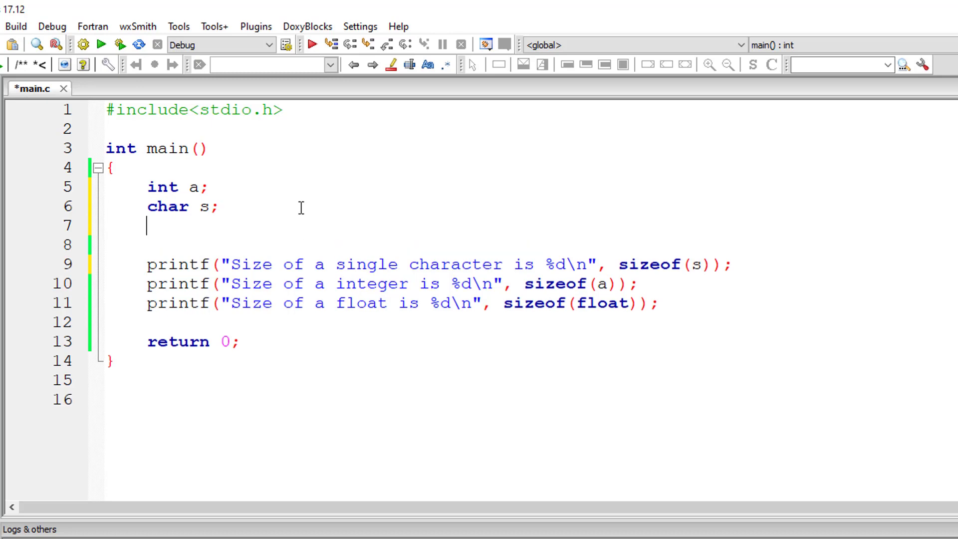
Step: Declare char s1[10] and add a character-array line using sizeof(s1), then save main.c
text(char s)
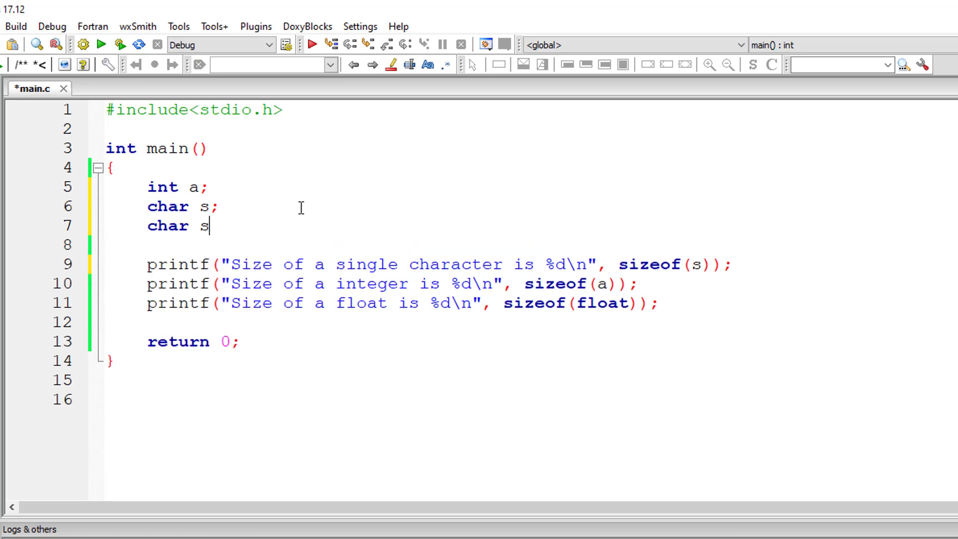
text(1[])
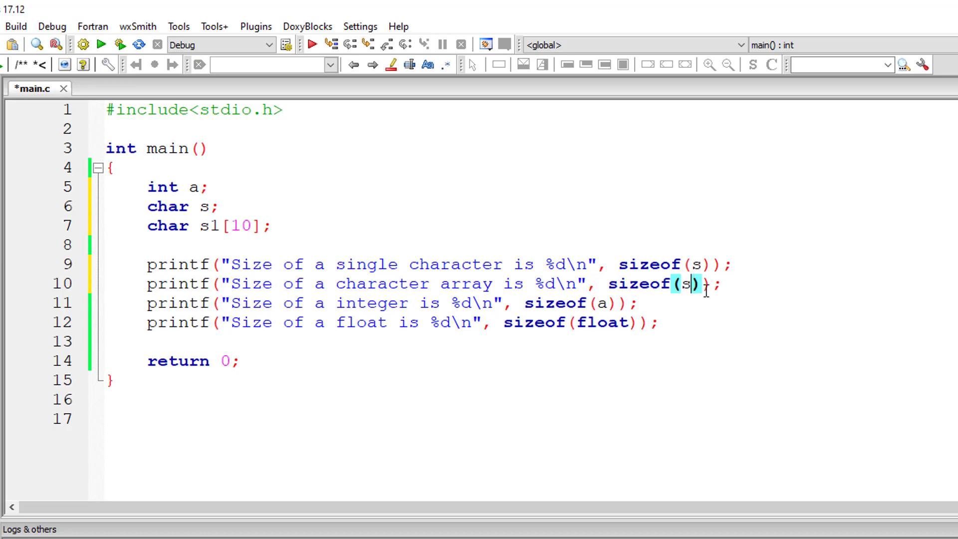
text(1)
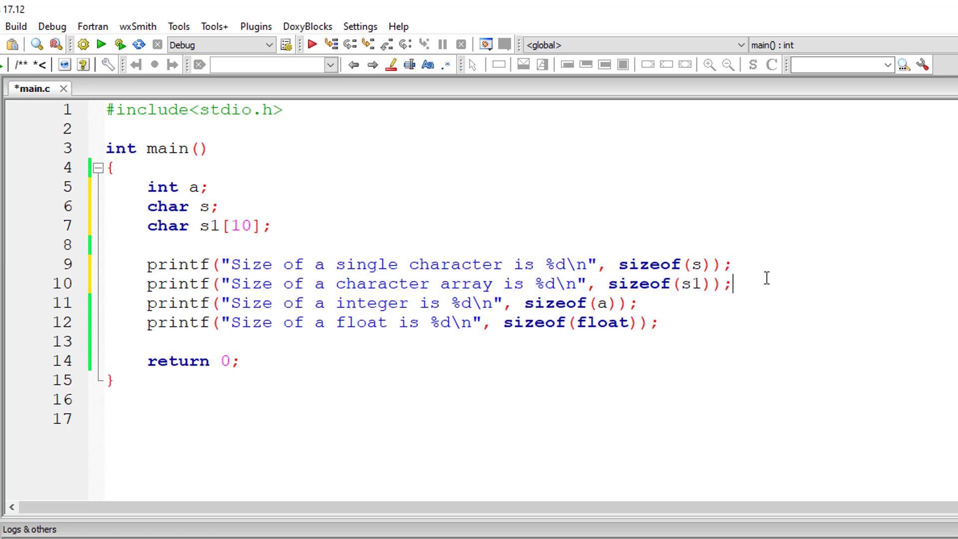
key(ctrl+s)
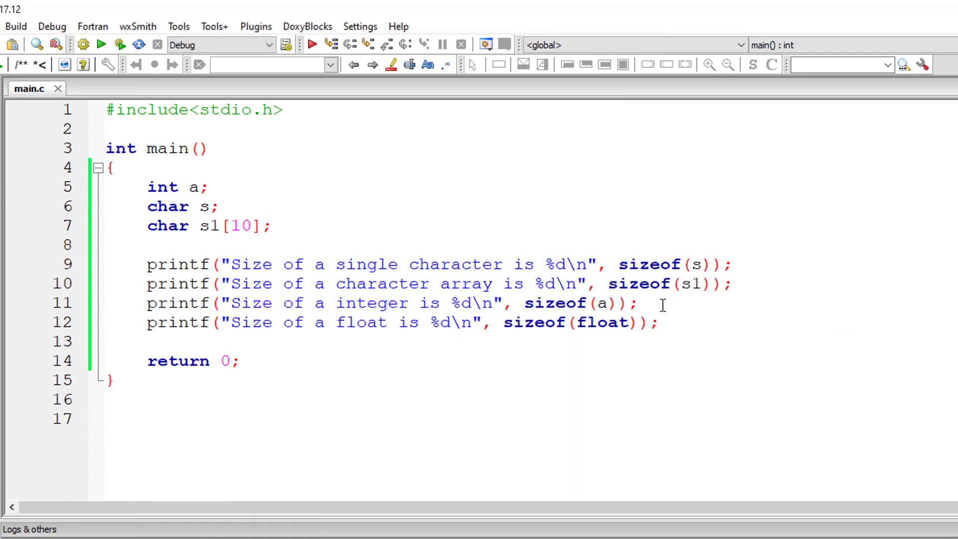
Step: Declare int array a1[10], add an integer-array line using sizeof(a1), and run to see 1, 10, 4, 40, 4
key(Return)
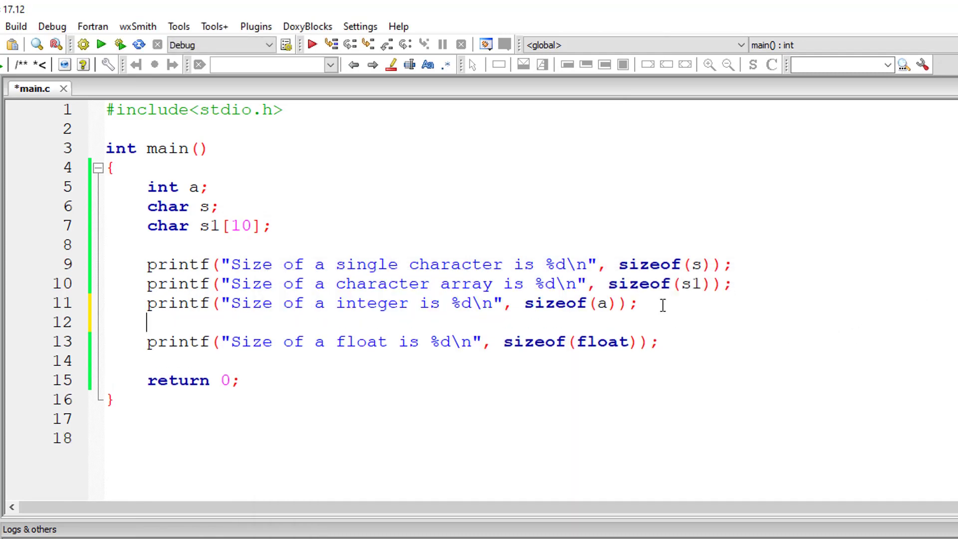
text(printf("Size of a single character is %d\n", sizeof(s));)
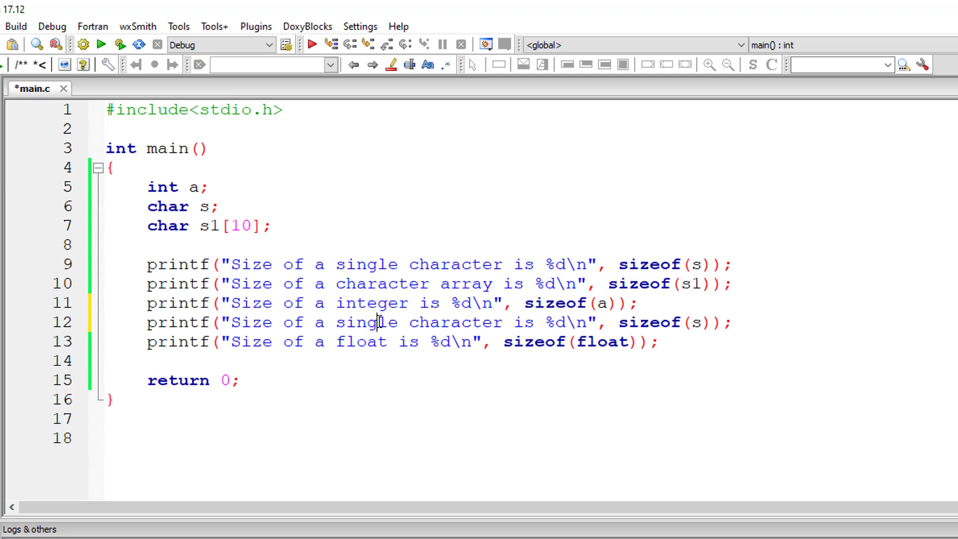
text(integer)
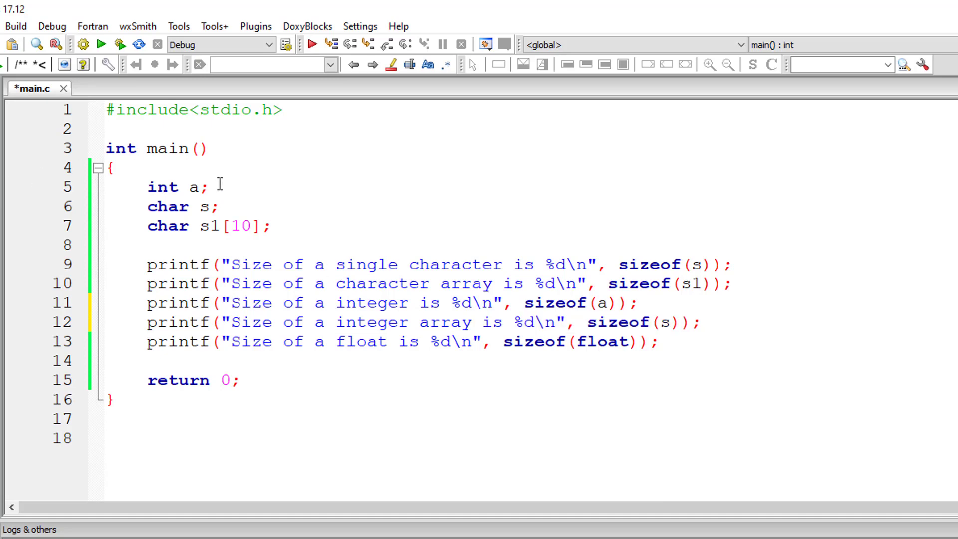
text(, a)
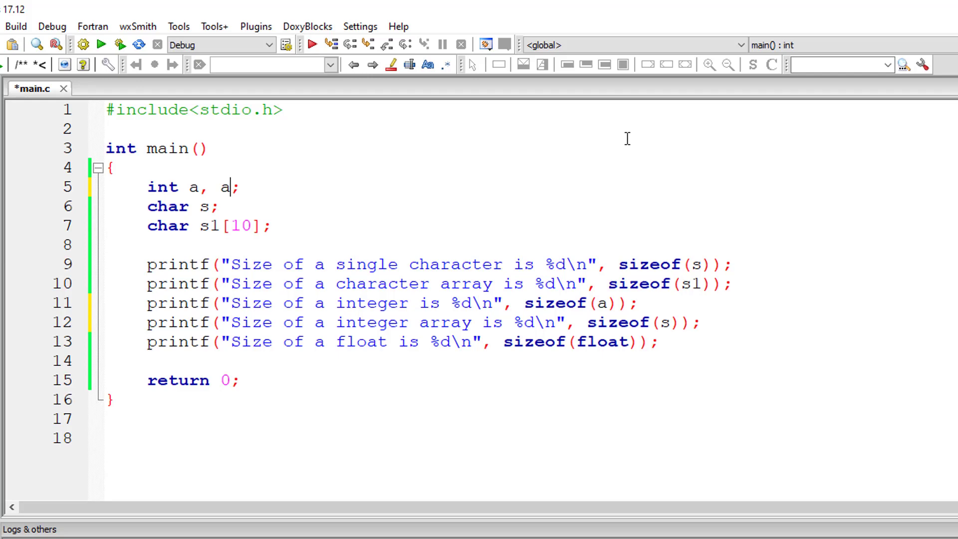
text(1[10])
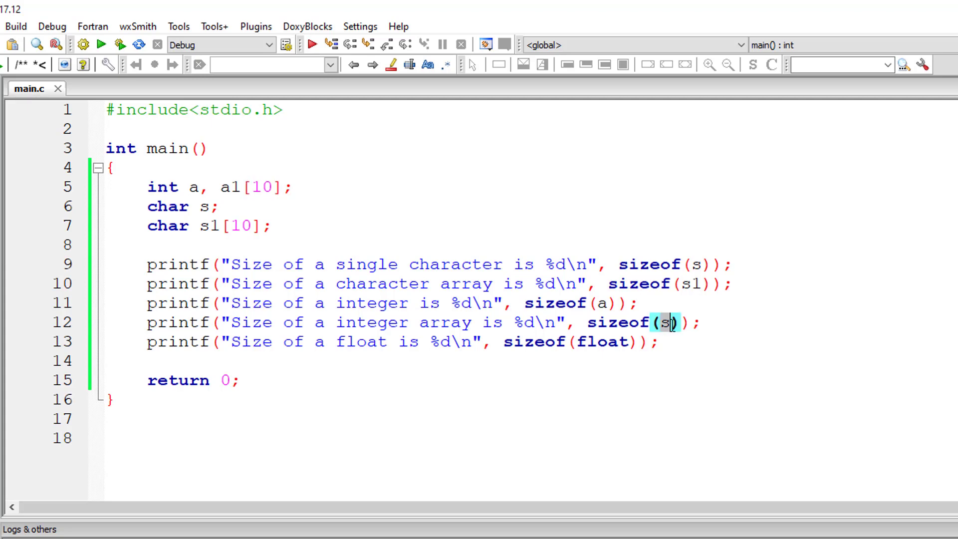
text(a1)
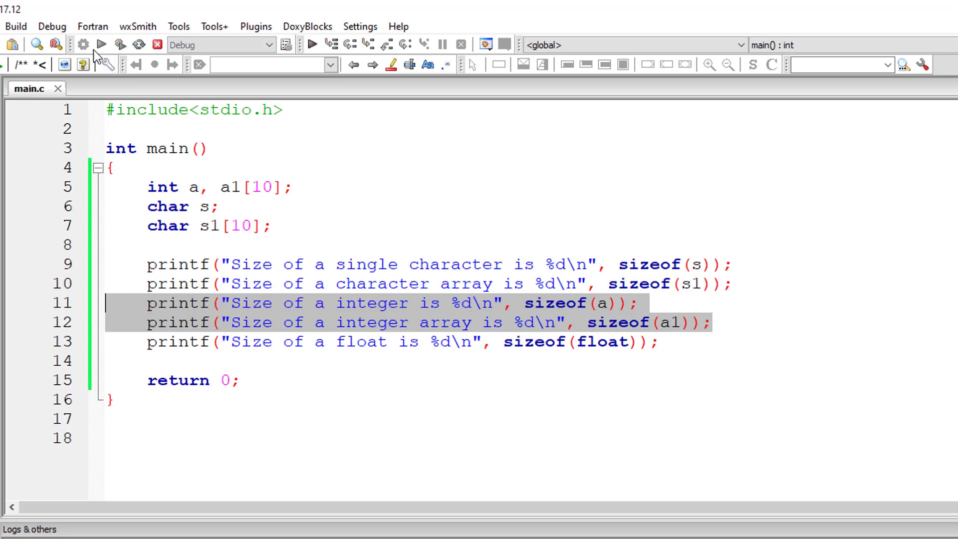
click(101, 44)
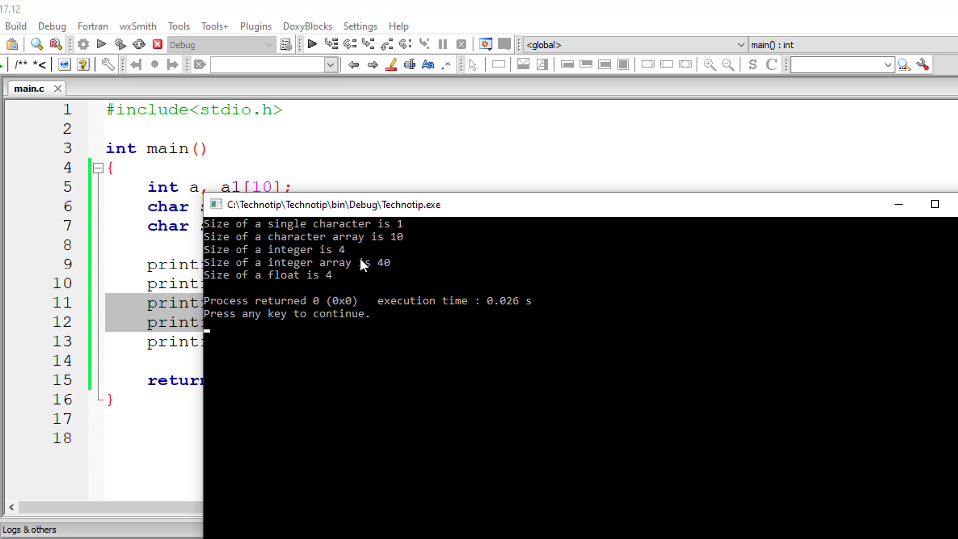
mouse_move(352, 219)
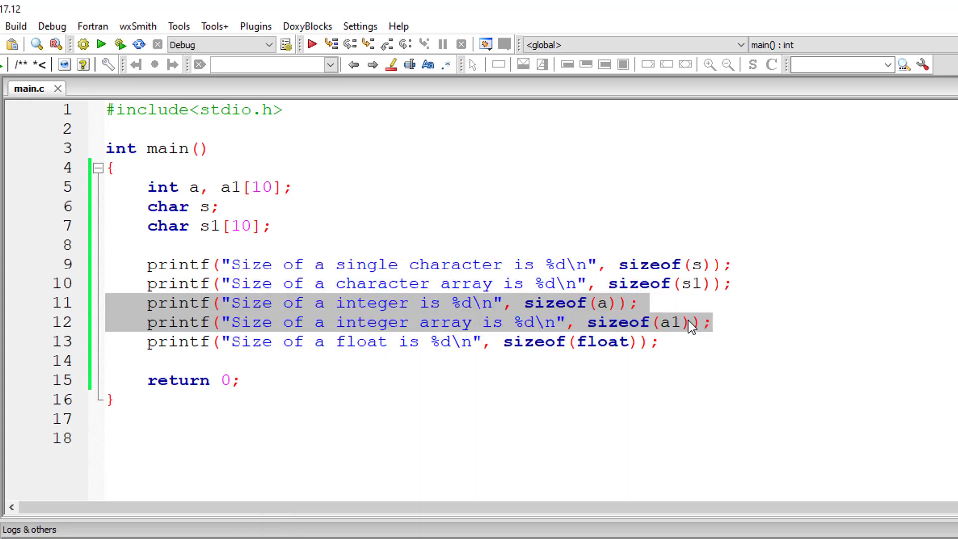
Step: Paste a copy of the character line after the float line and turn it into a double line using sizeof(double)
click(757, 336)
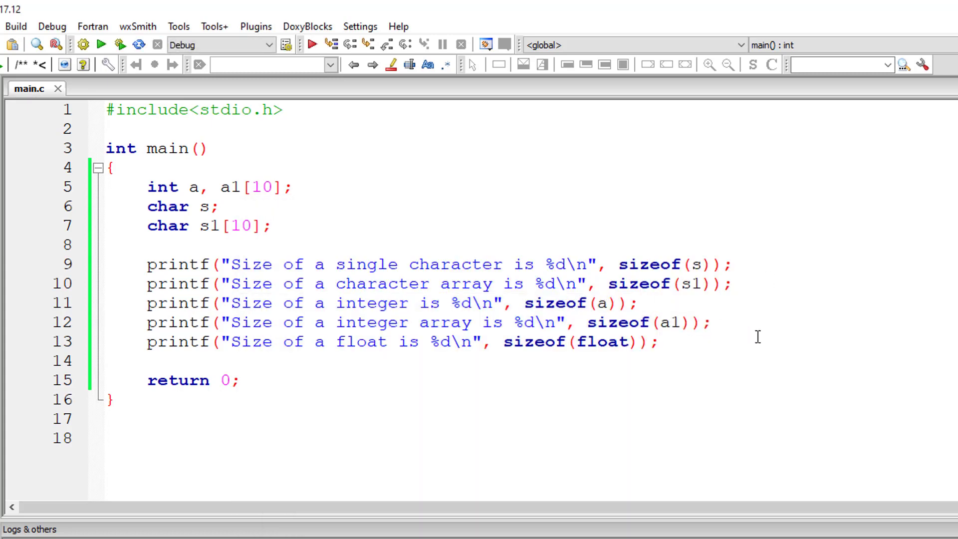
text(printf("Size of a single character is %d\n", sizeof(s));)
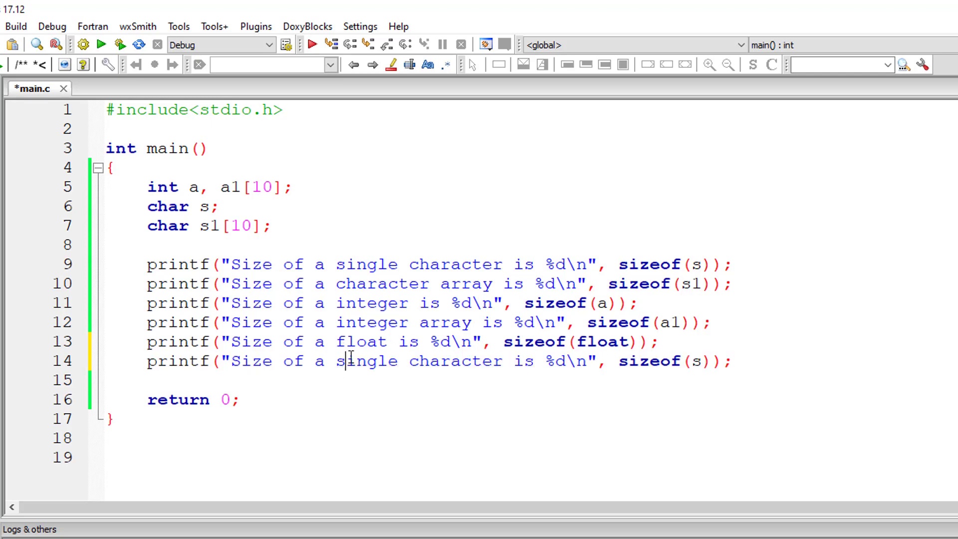
text(dlo)
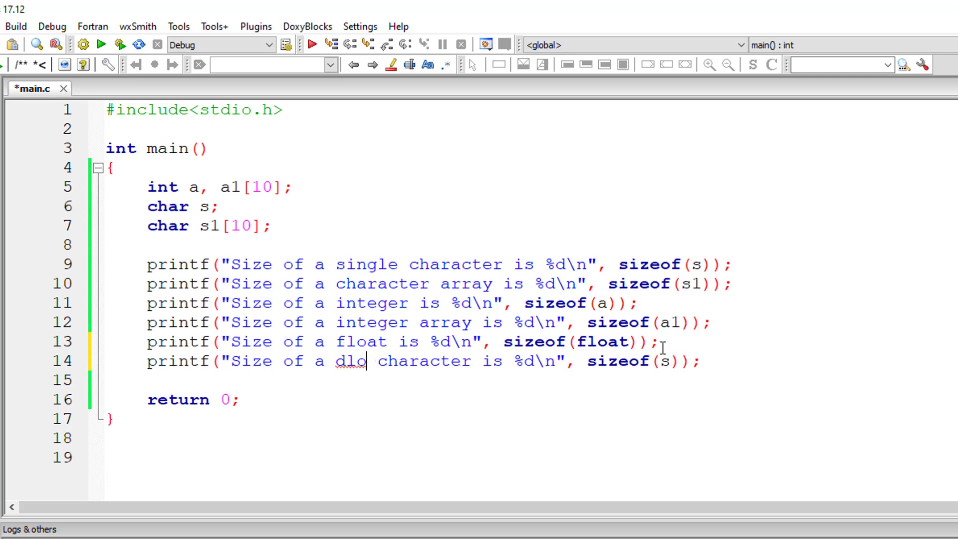
key(Backspace)
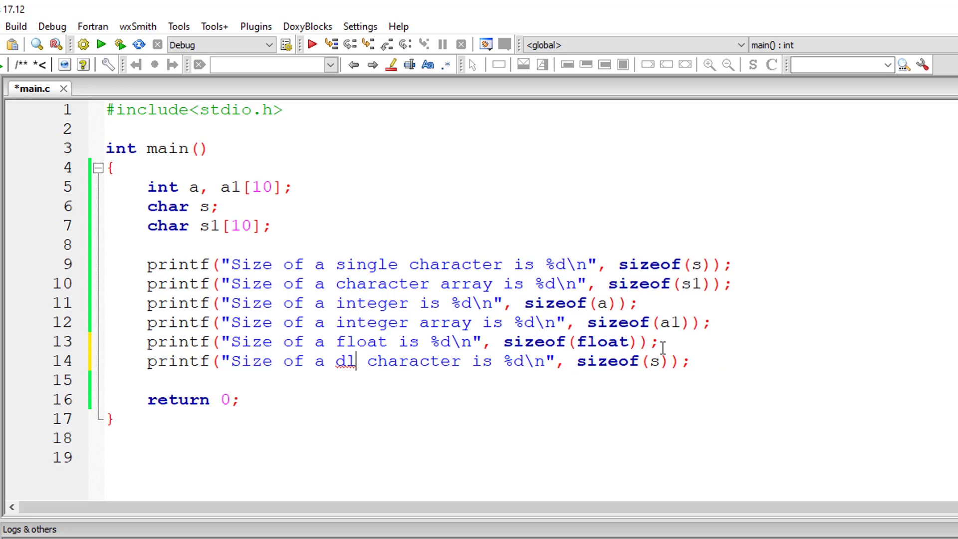
text(ouble)
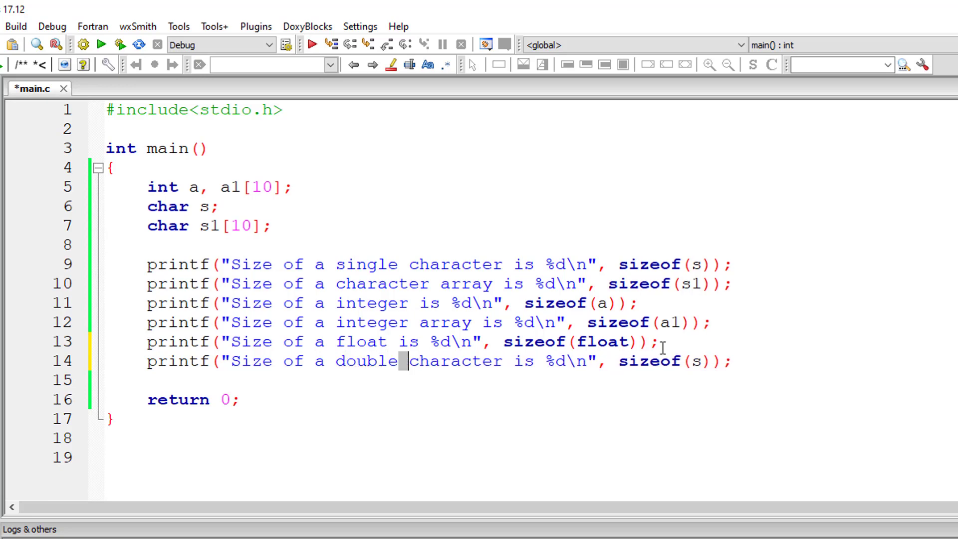
double_click(454, 361)
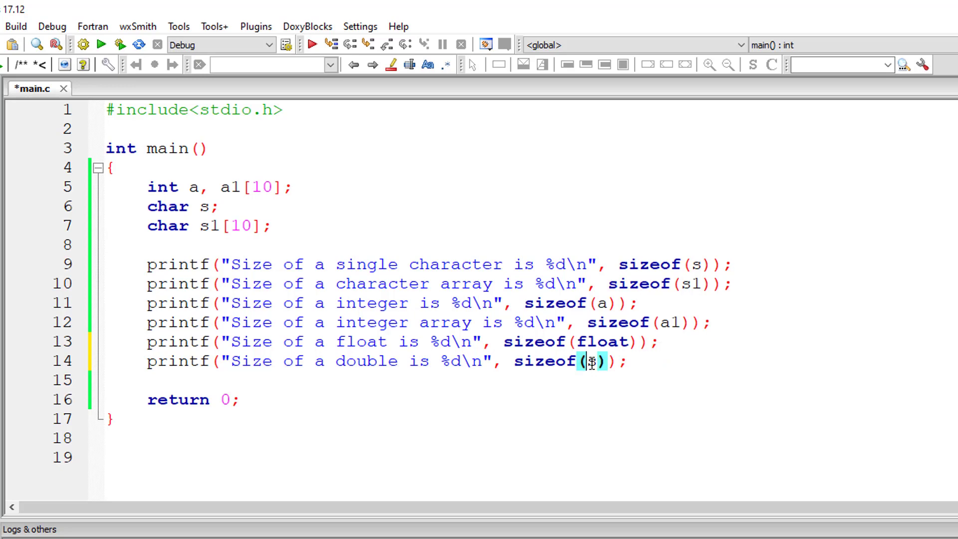
text(double)
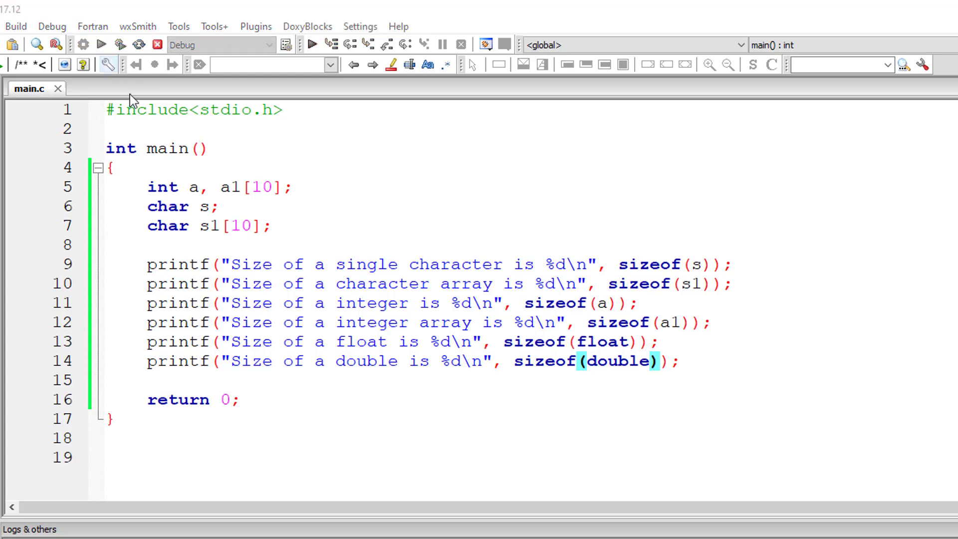
click(312, 43)
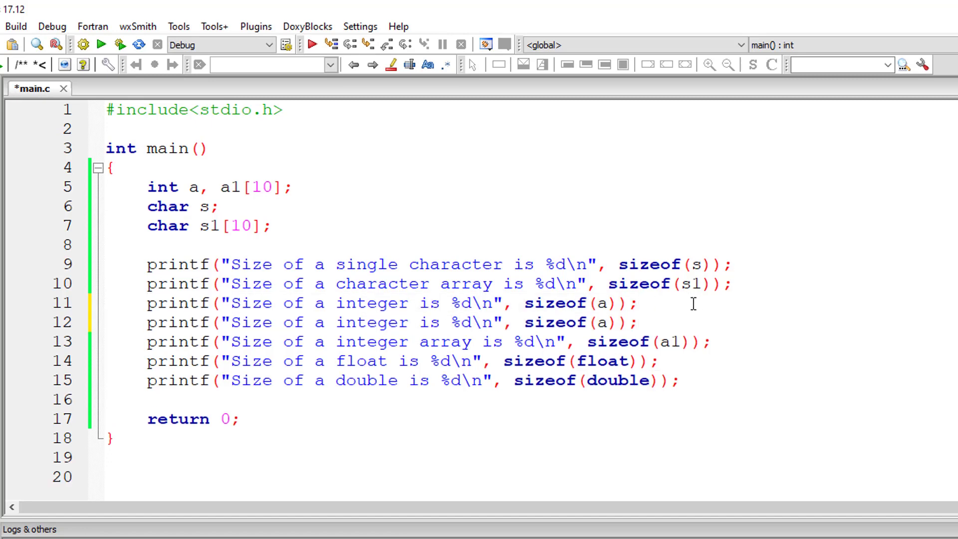
Step: Turn the copied integer line into a long integer line with sizeof(long int), run it, and close the console
click(335, 323)
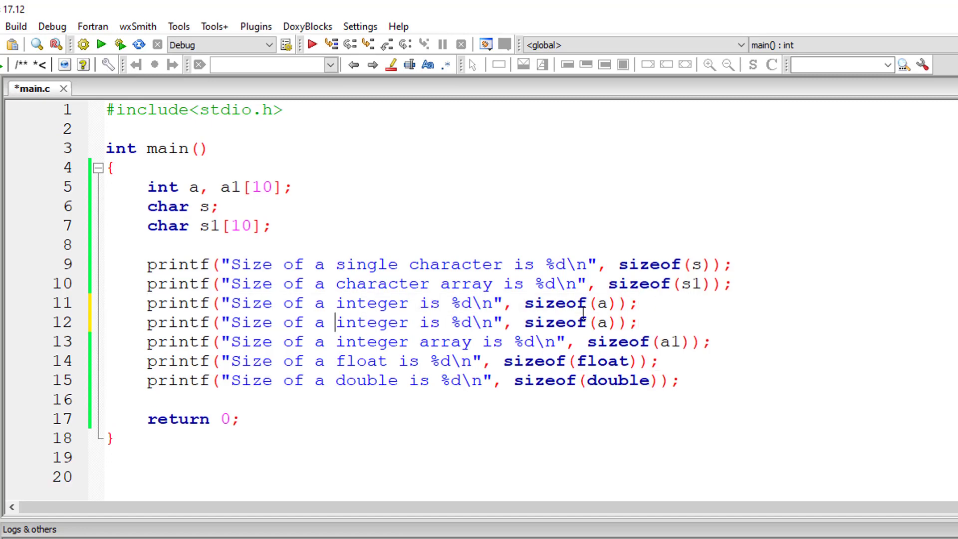
text(long)
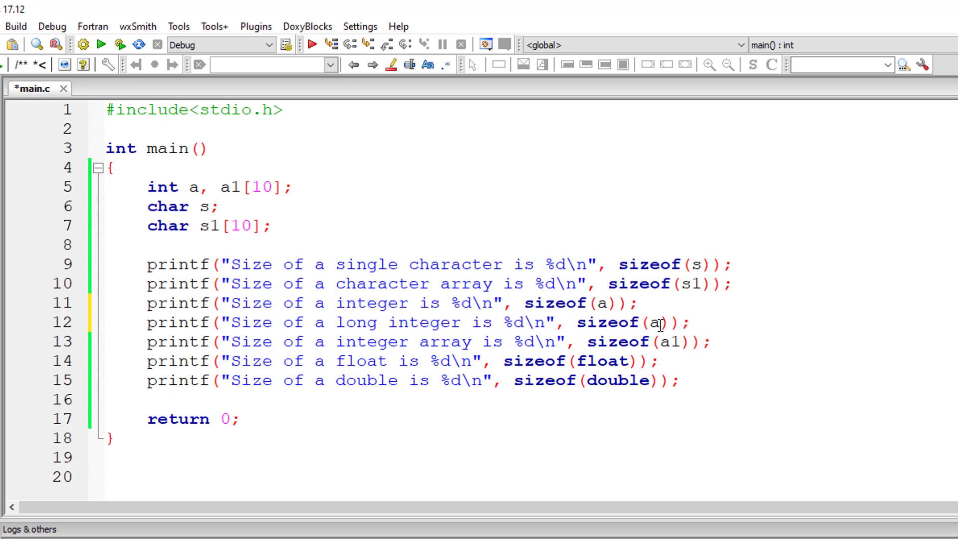
double_click(654, 323)
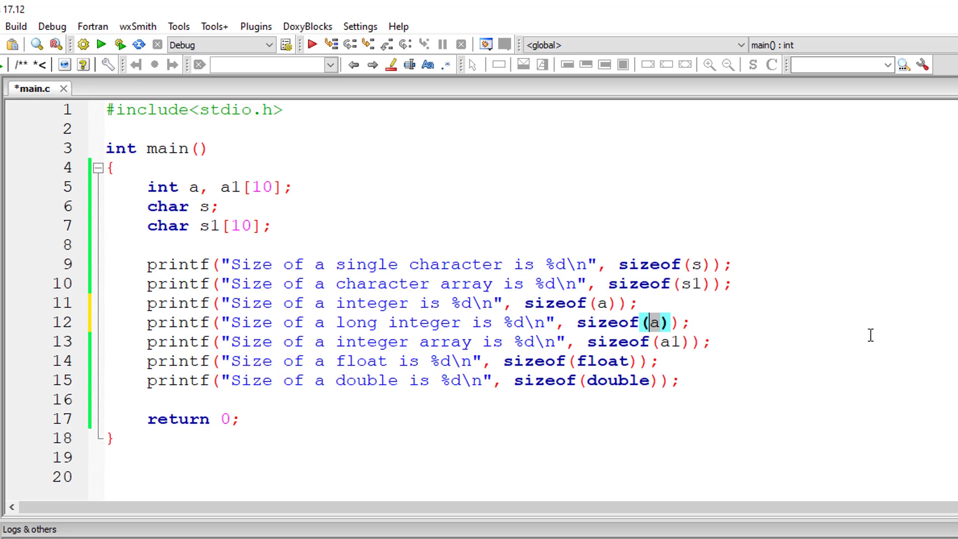
text(long int)
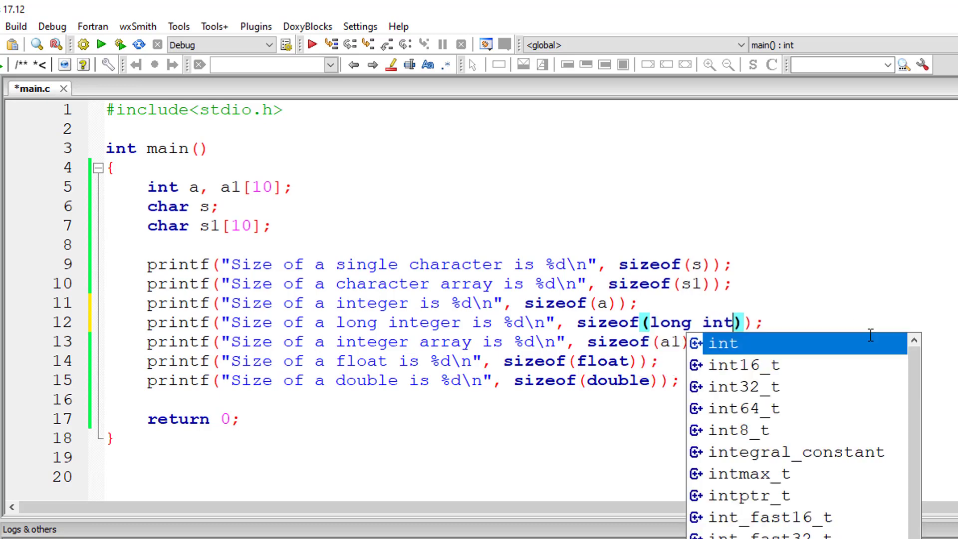
key(Escape)
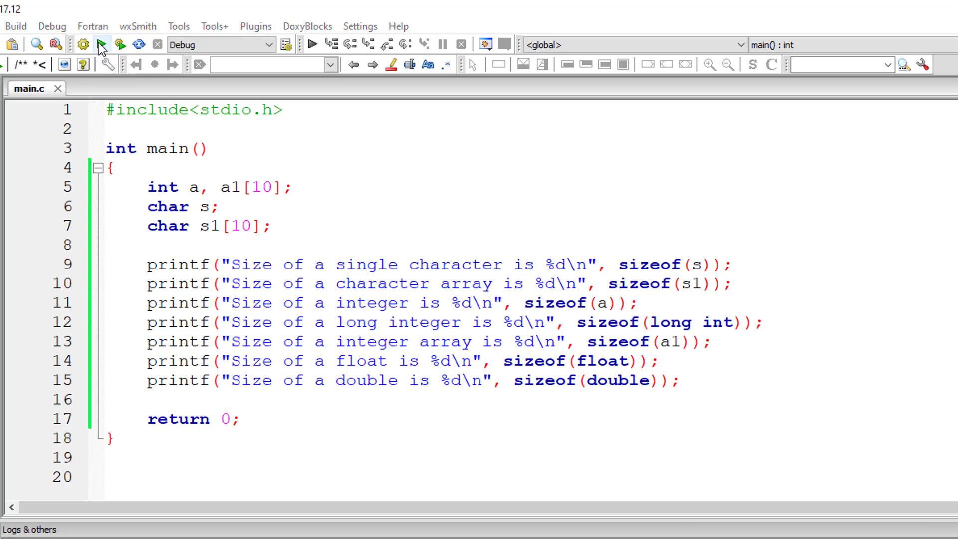
click(101, 44)
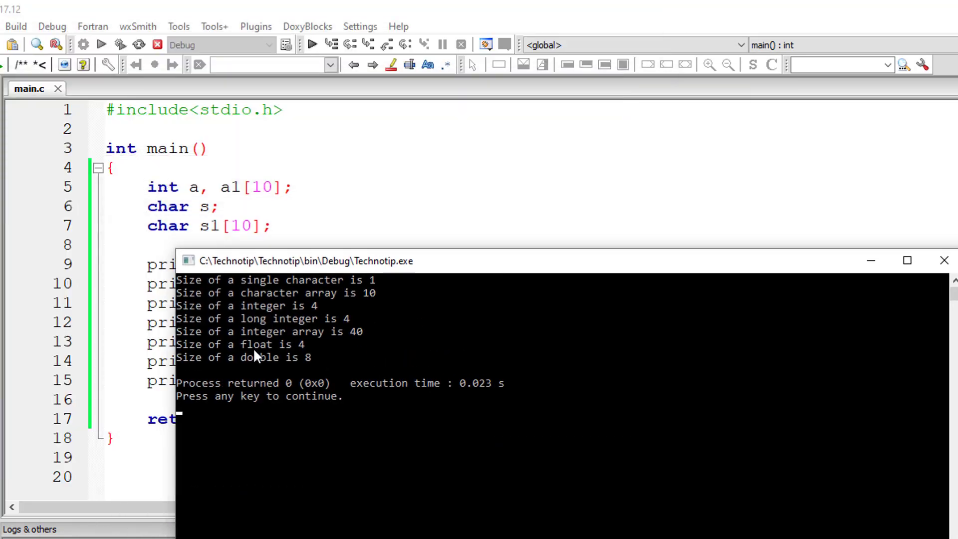
mouse_move(938, 270)
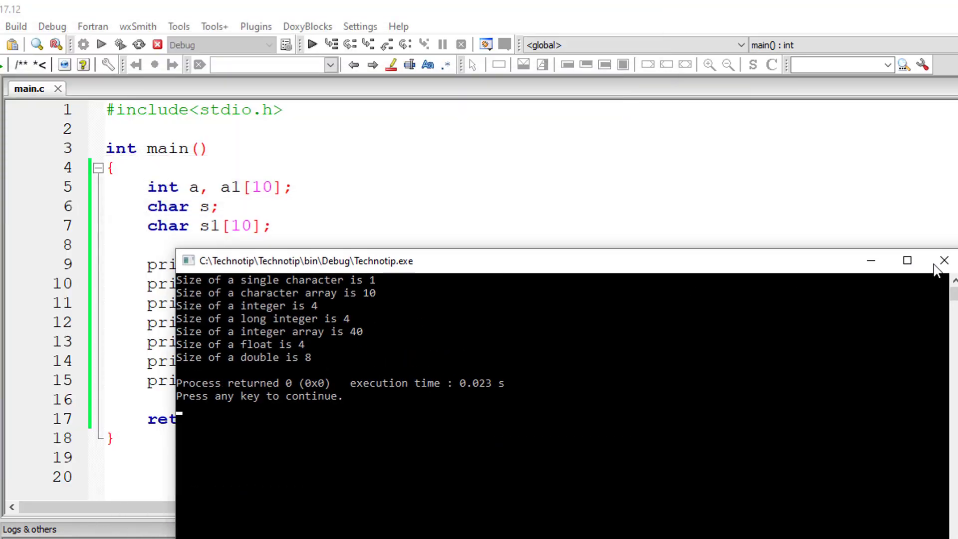
click(945, 260)
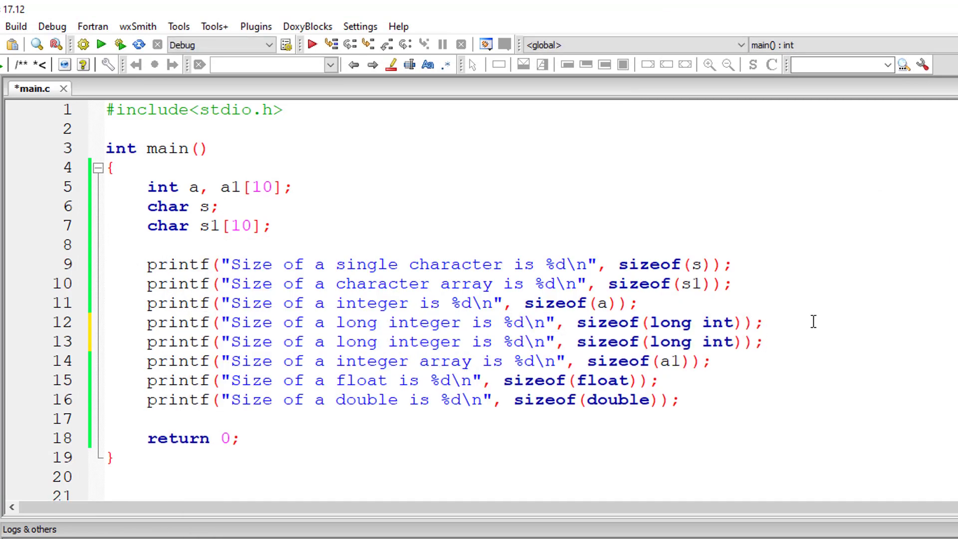
mouse_move(462, 335)
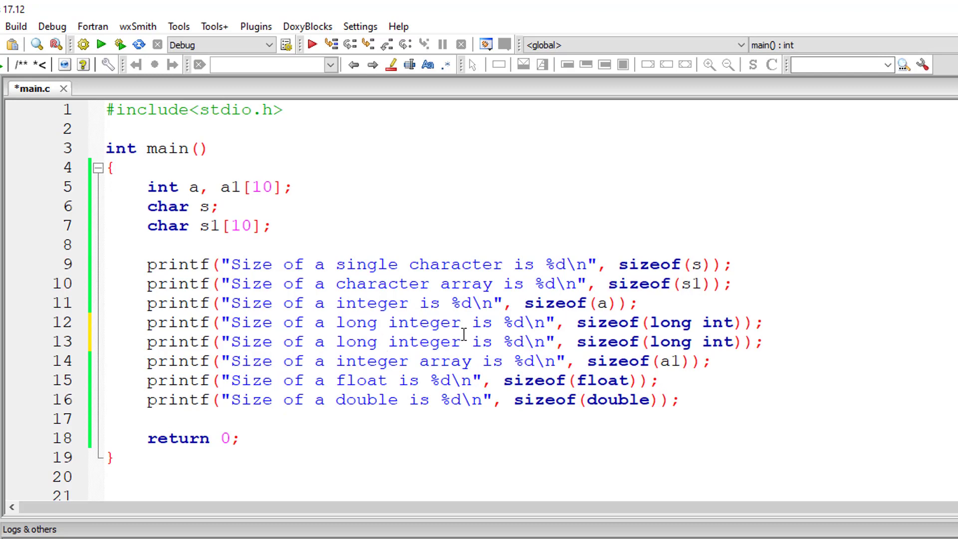
Step: Make the copied line print the size of a long long integer via sizeof(long long int)
text(long)
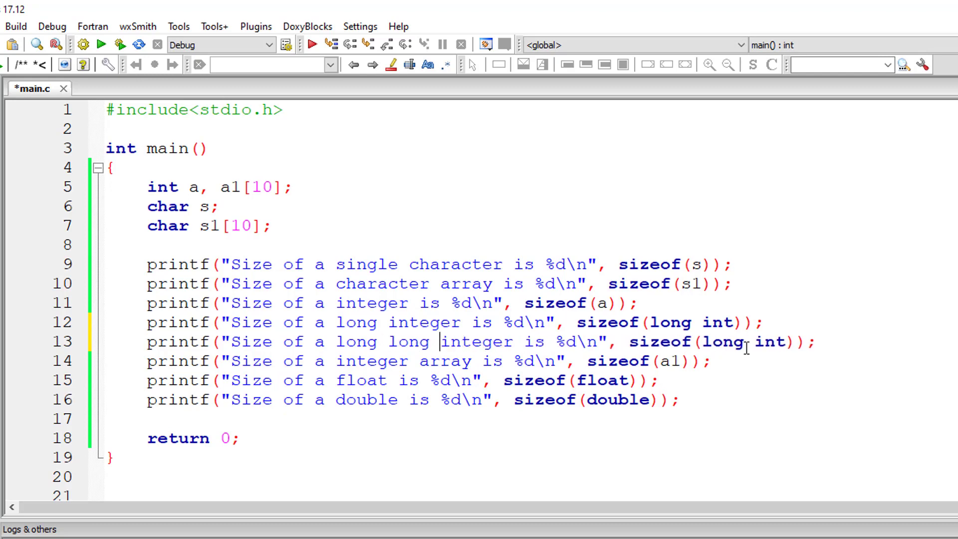
text(long)
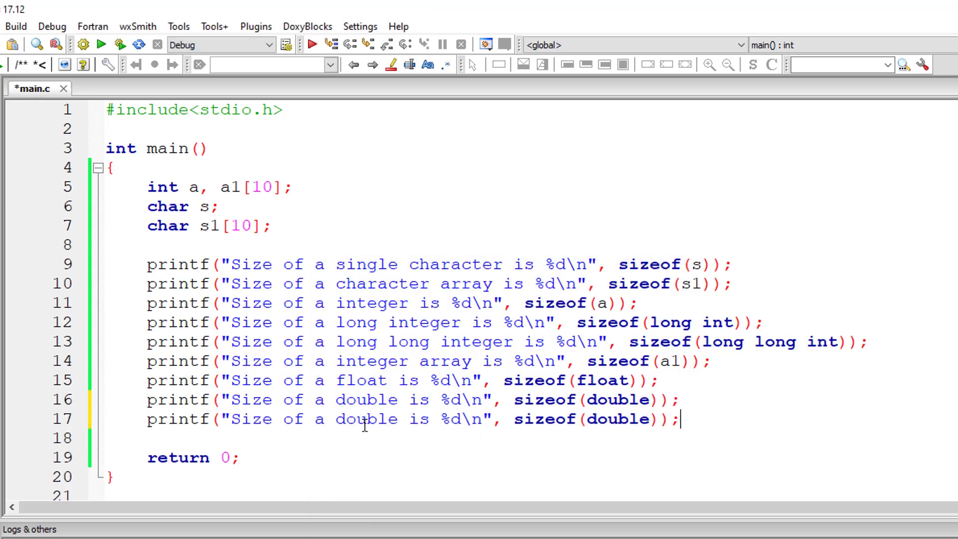
Step: Turn the copied double line into a long double line with sizeof(long double) and rebuild
text(long)
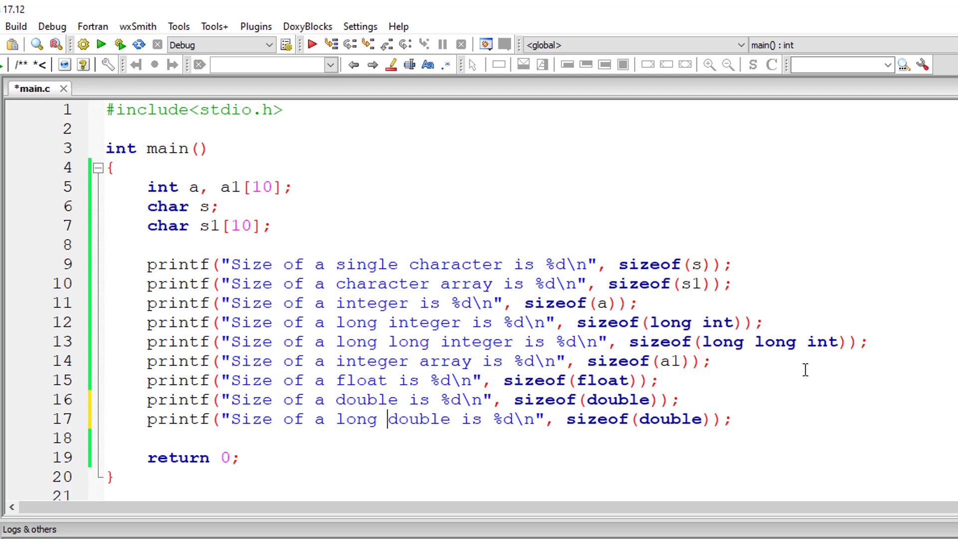
click(648, 418)
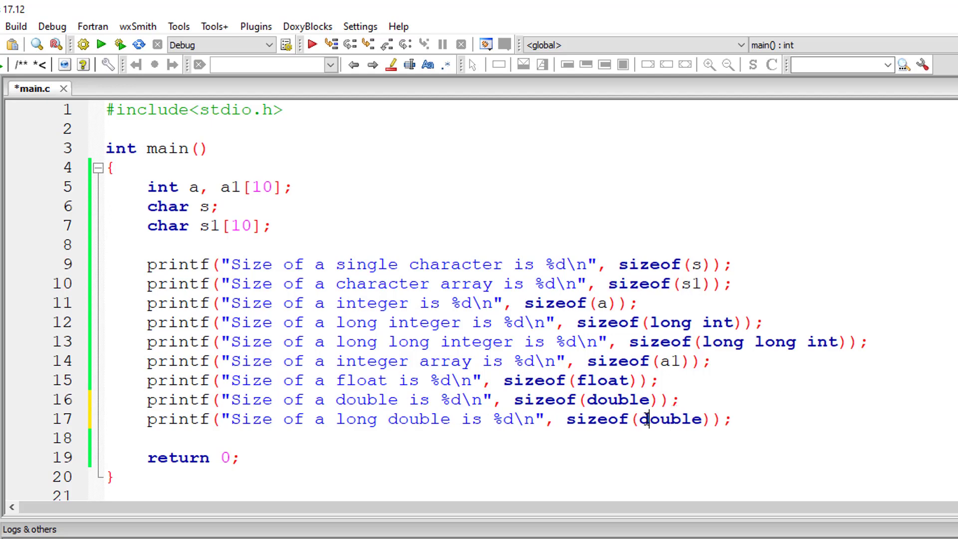
text(long)
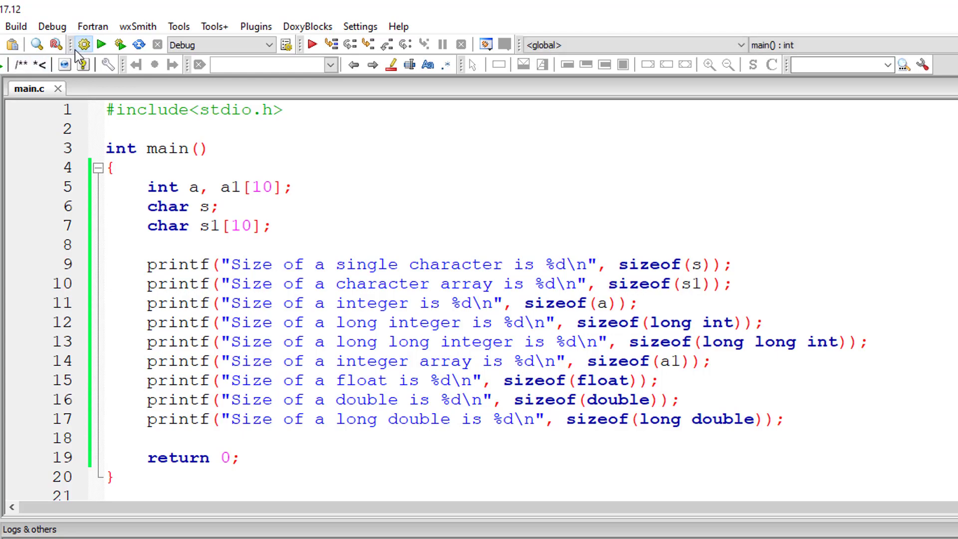
click(121, 44)
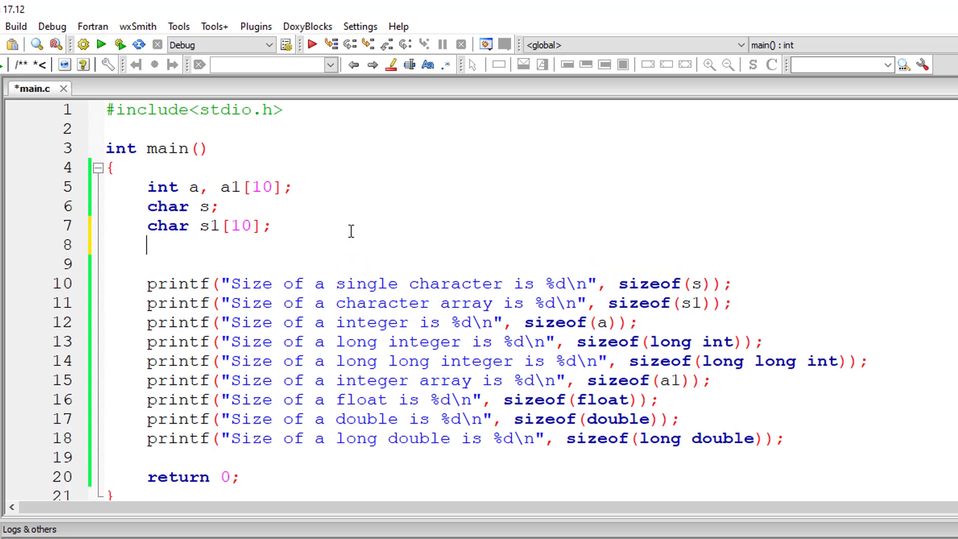
Step: Declare int b = 10, c = 5, add a line printing sizeof(b+c) after the long double line, and run
text(int a)
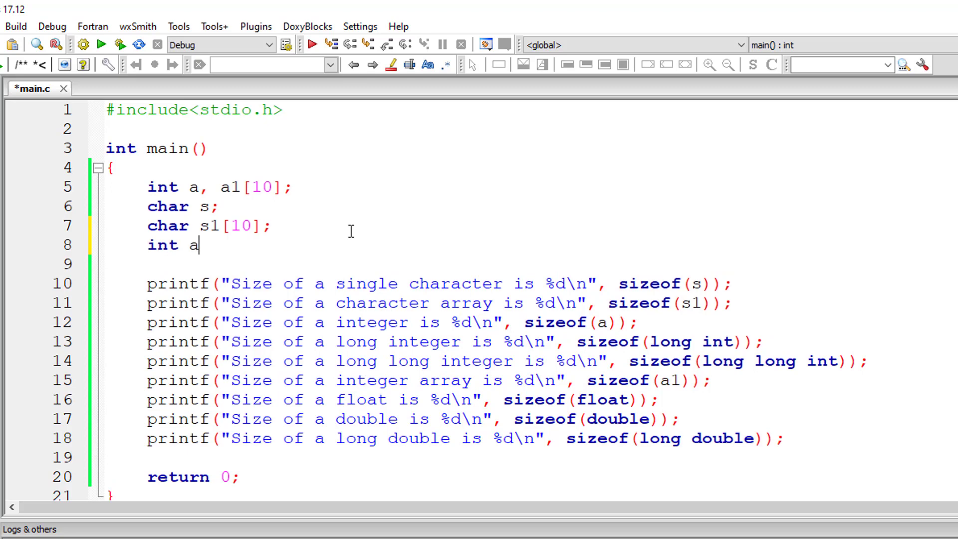
text(b = 10)
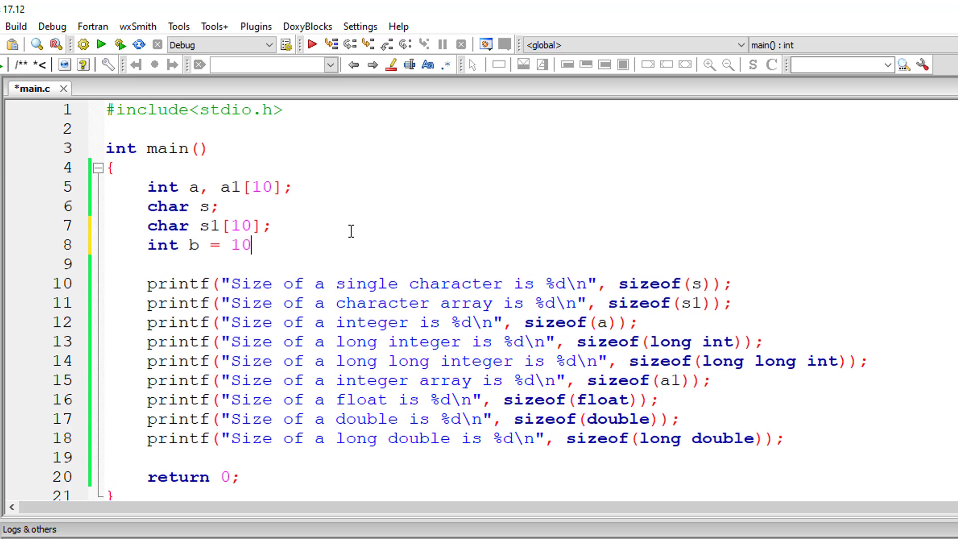
text(, c = 5;)
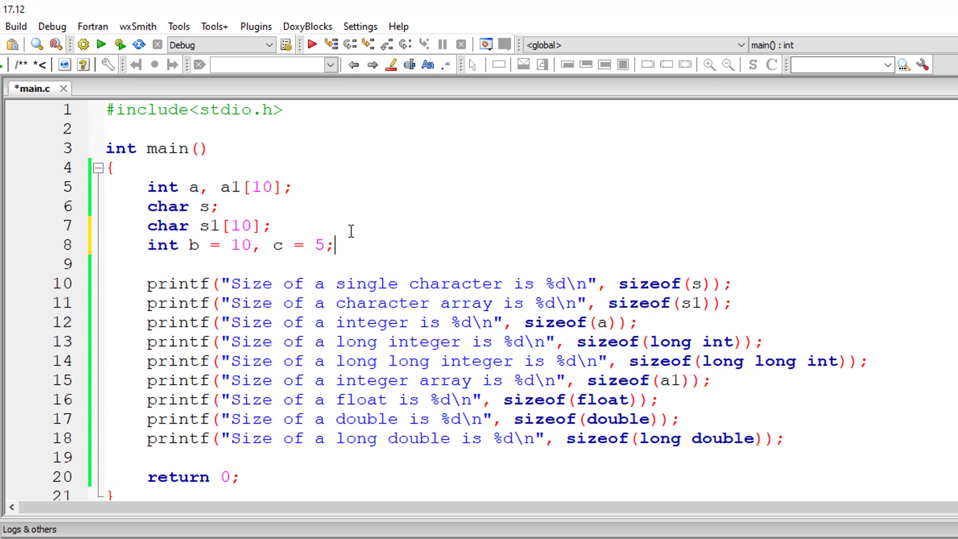
click(789, 438)
text(printf("Size of a b+c is %d\n", sizeof(b+c));)
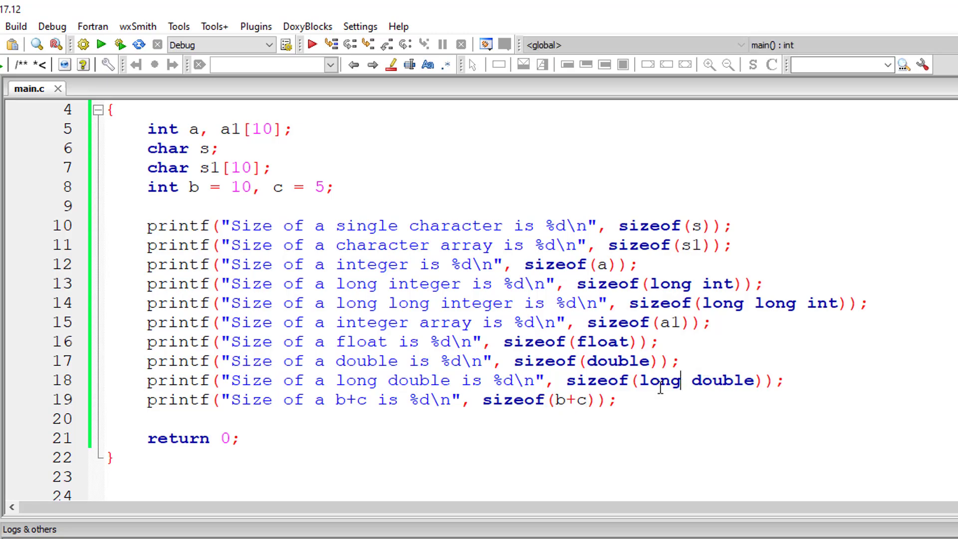
mouse_move(102, 44)
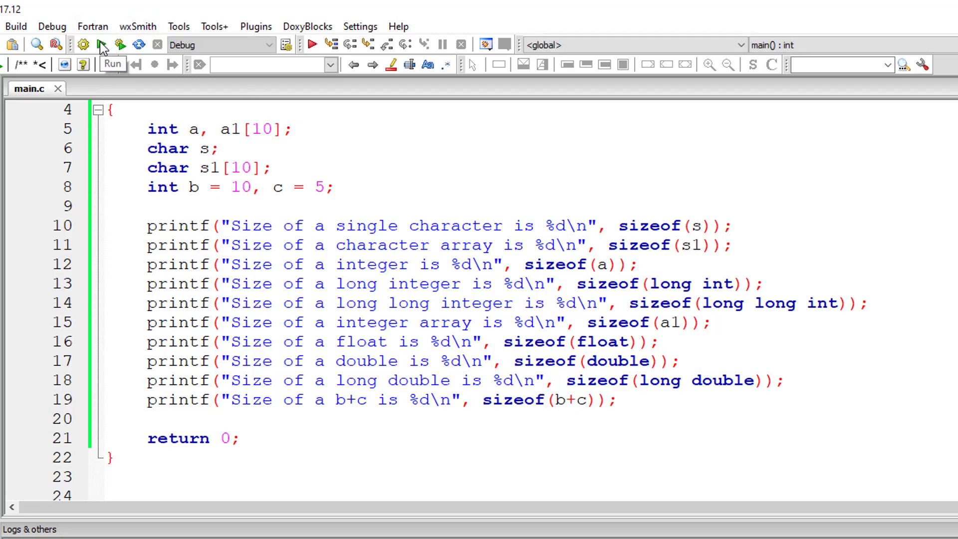
click(102, 44)
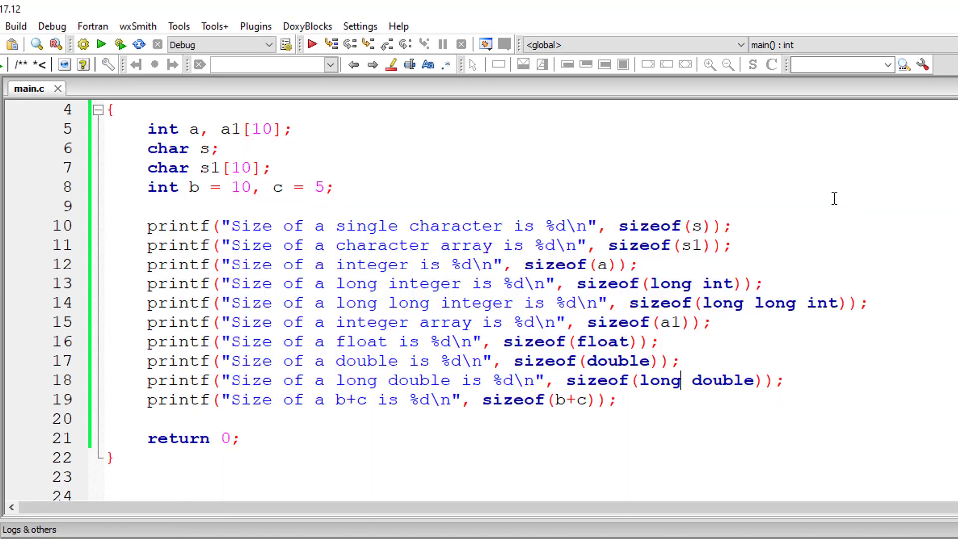
scroll(up, 3)
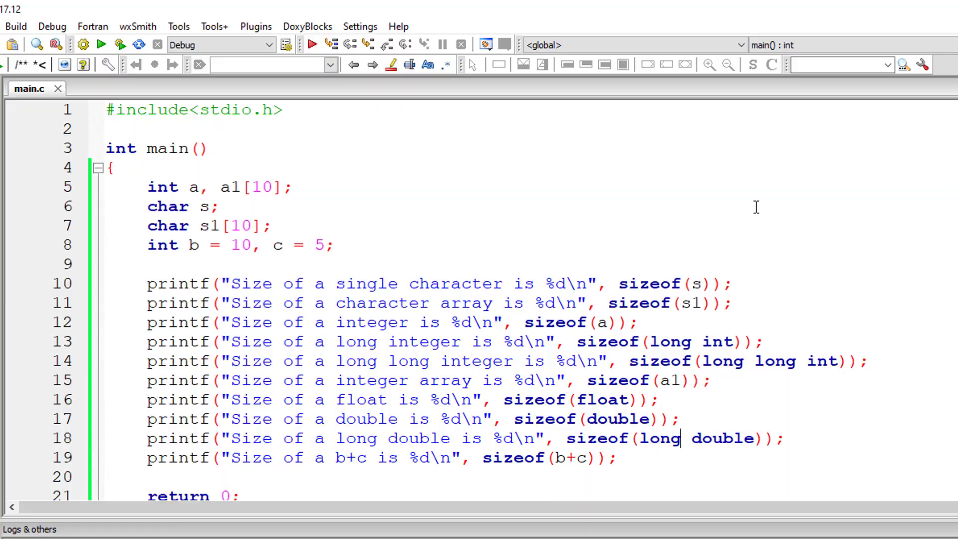